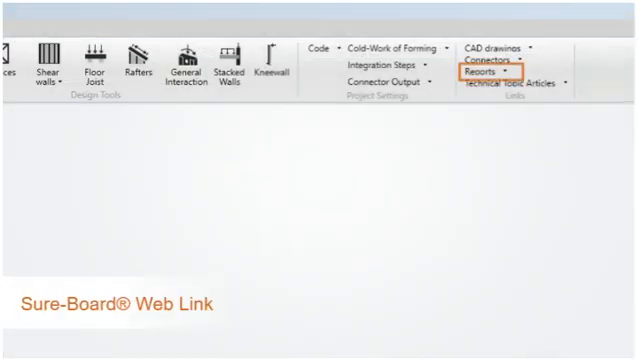
- Show the Reports list on the Home ribbon where the Sure-Board web link appears
{"action": "left_click", "coordinate": [484, 74]}
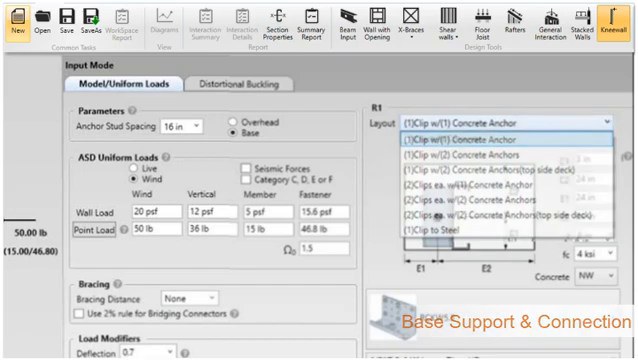
- Choose the clip with (2) concrete anchors layout and reveal its anchor dimensions
{"action": "left_click", "coordinate": [490, 132]}
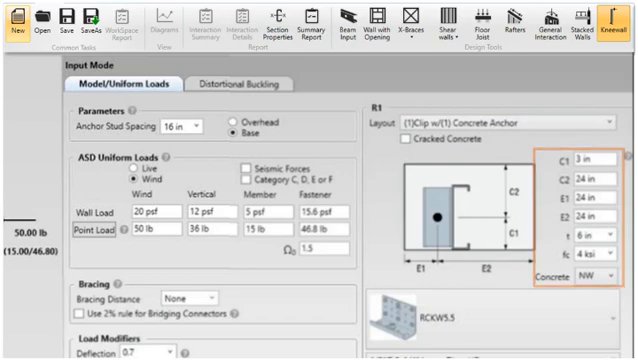
{"action": "scroll", "scroll_direction": "down", "scroll_amount": 3}
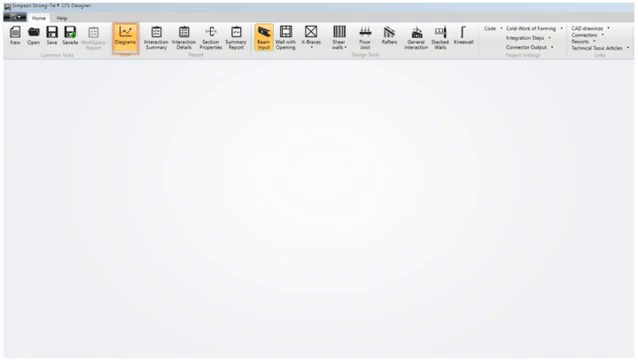
- Launch a new member design module from the Home ribbon with its input form
{"action": "left_click", "coordinate": [288, 38]}
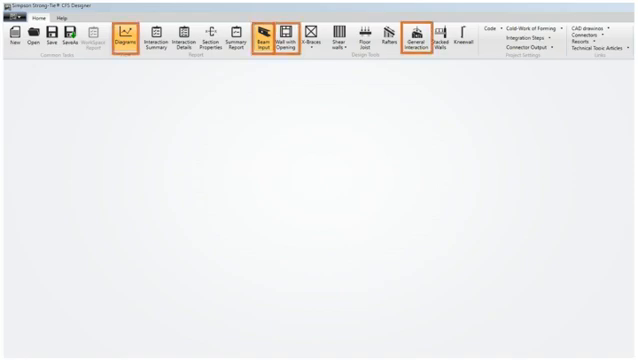
{"action": "left_click", "coordinate": [408, 38]}
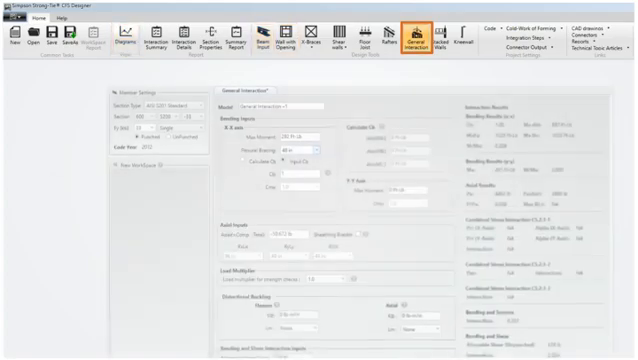